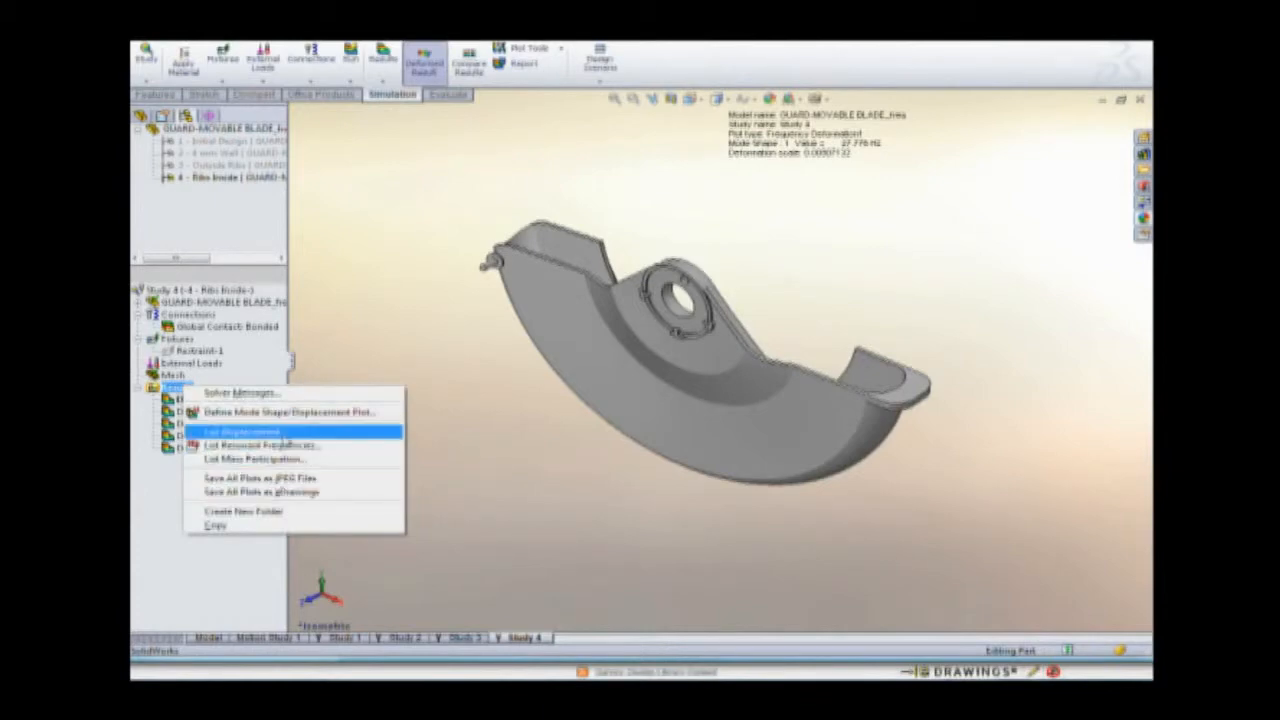
- List the displacement results of the movable blade guard frequency study
click(240, 432)
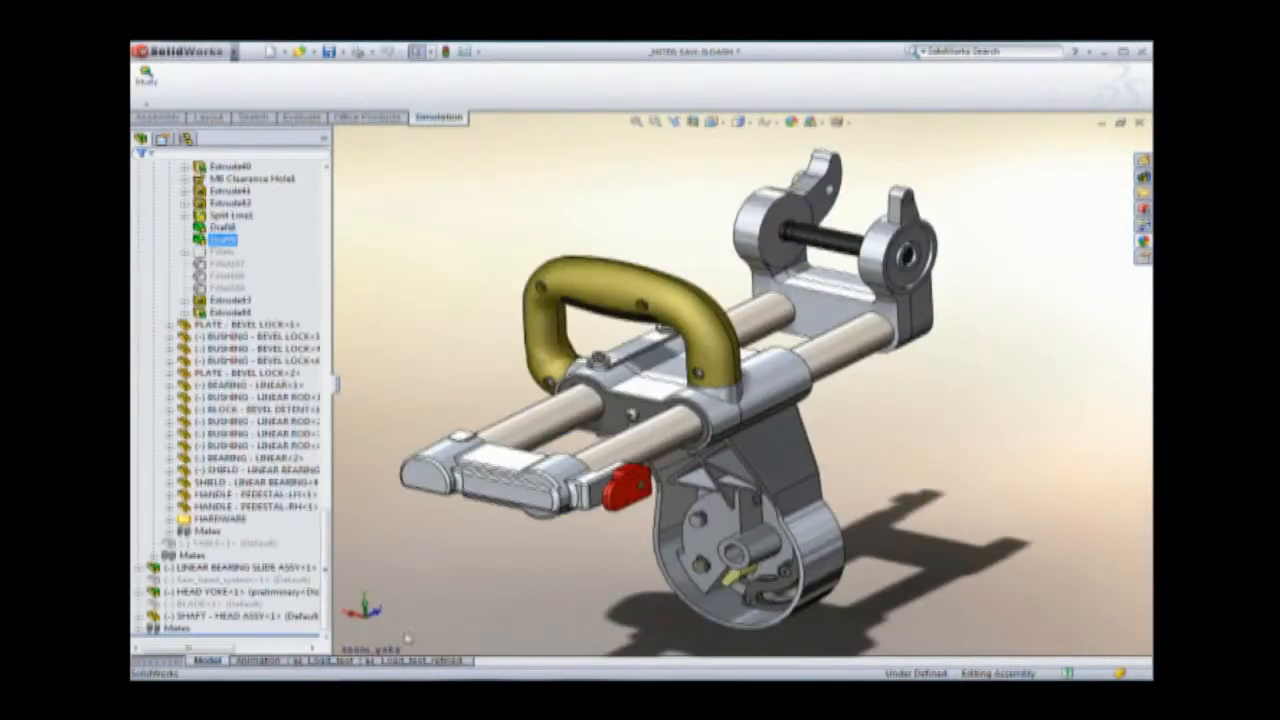
- Show the assembly's configurations and run Sustainability to the detailed Energy Consumption report
click(162, 138)
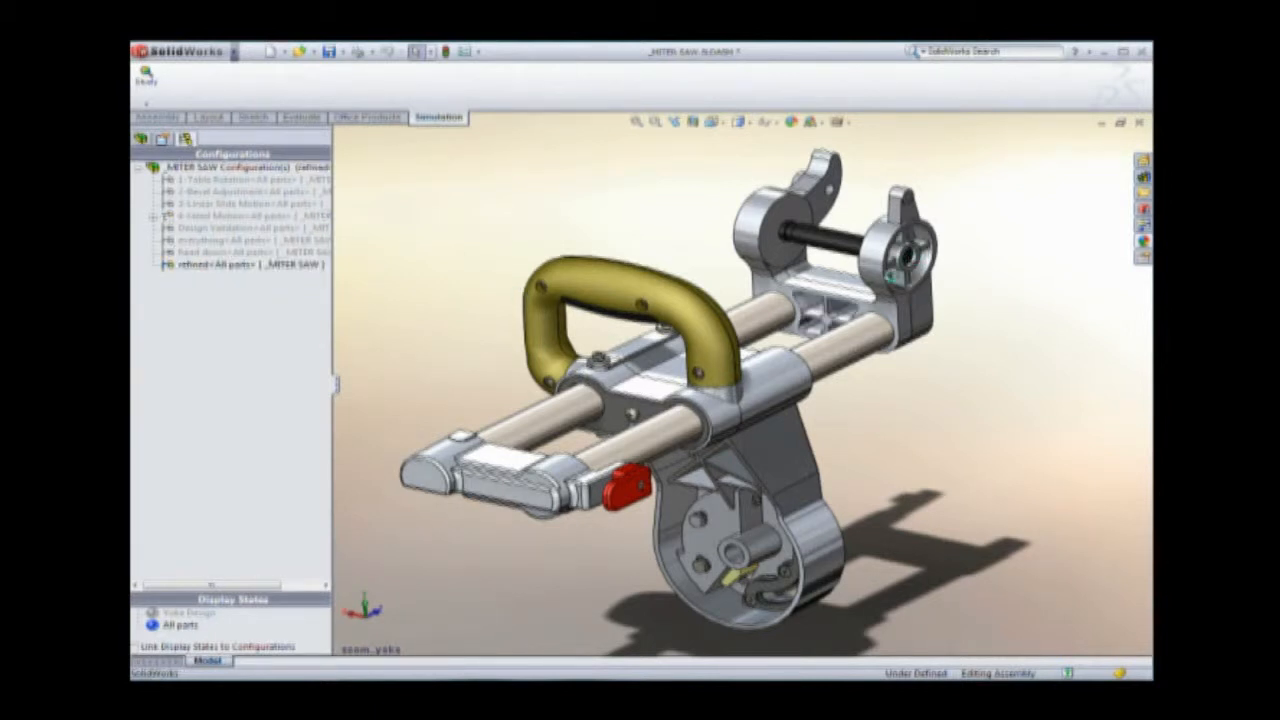
click(156, 116)
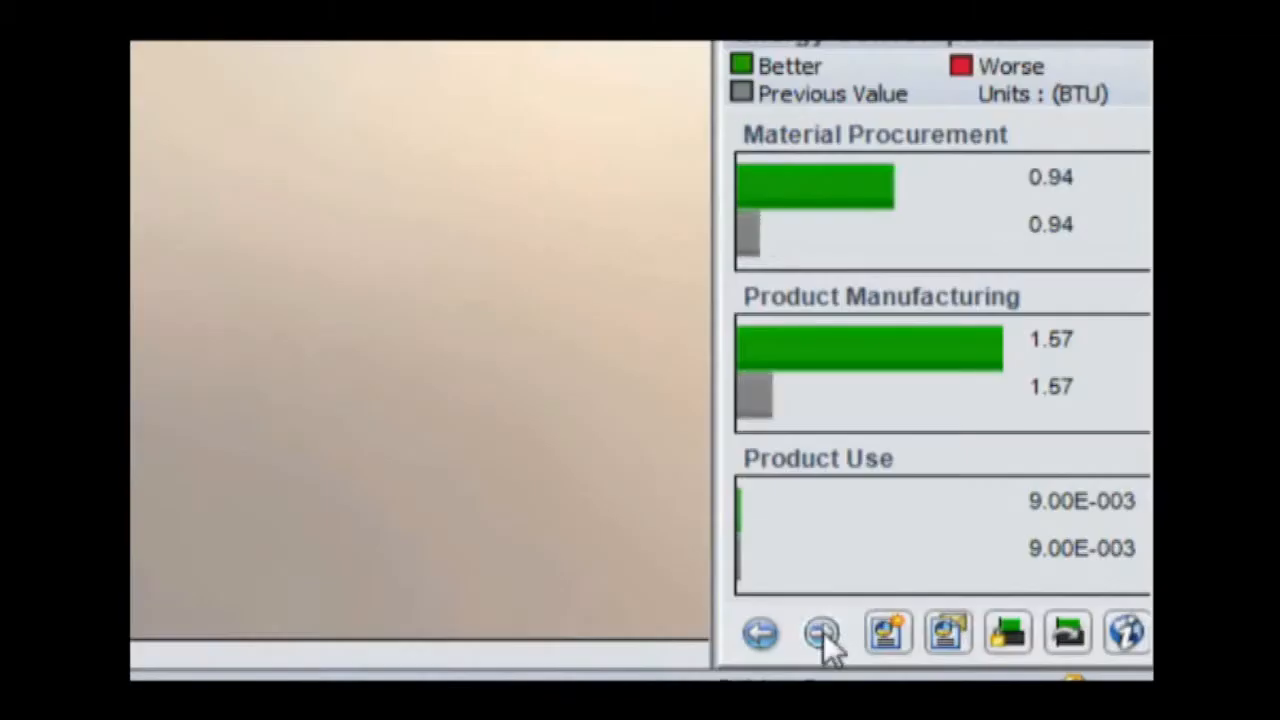
- Return through the impact reports to the dashboard and launch Find Similar for the cover's PA Type 6
click(820, 632)
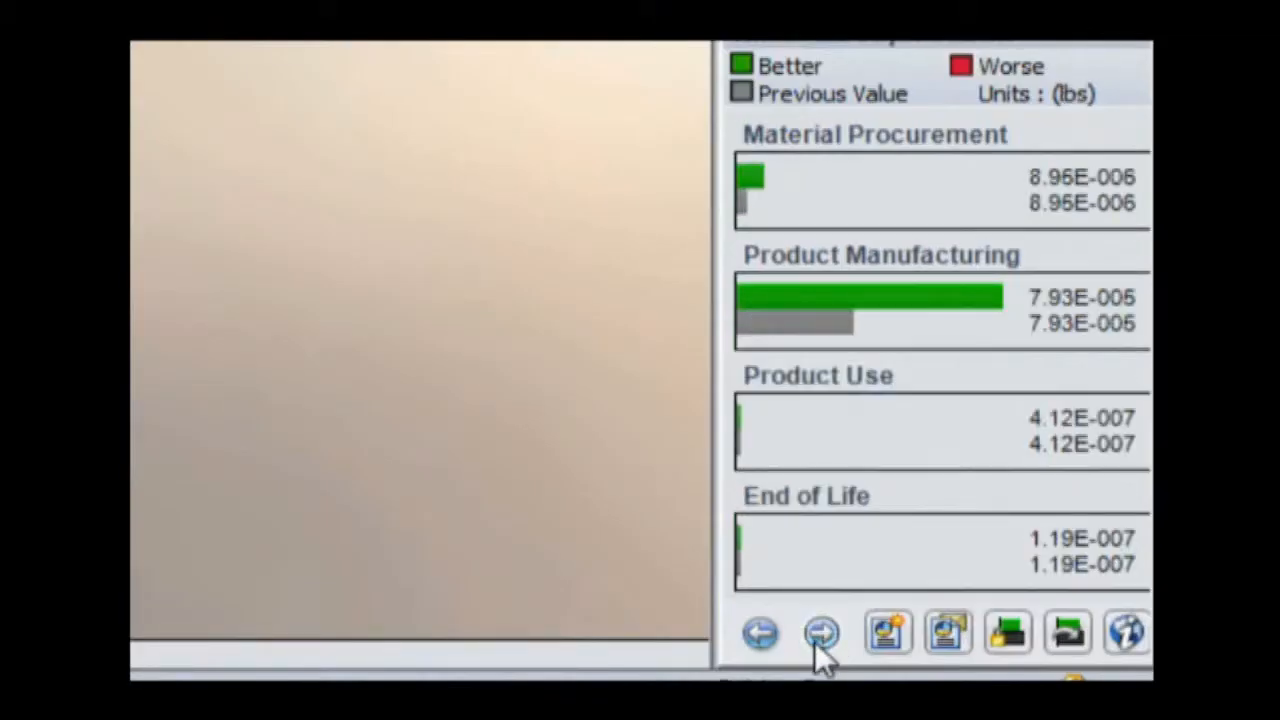
click(1008, 632)
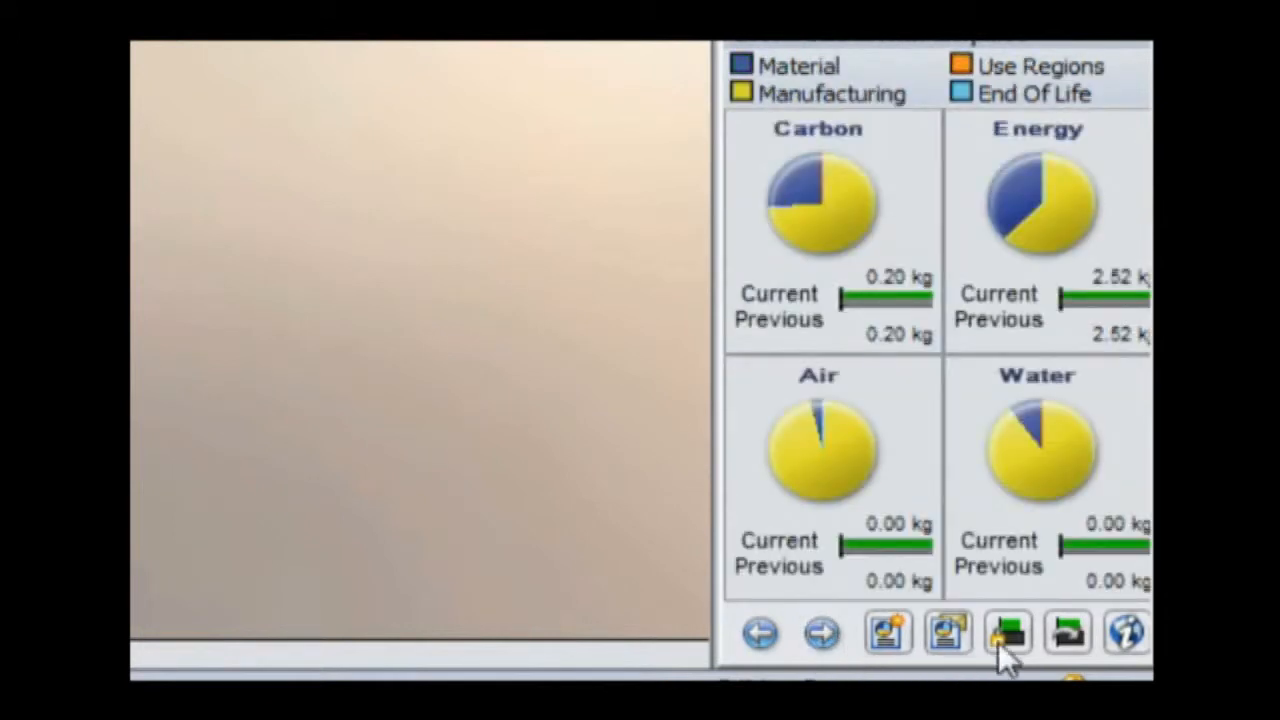
click(1008, 632)
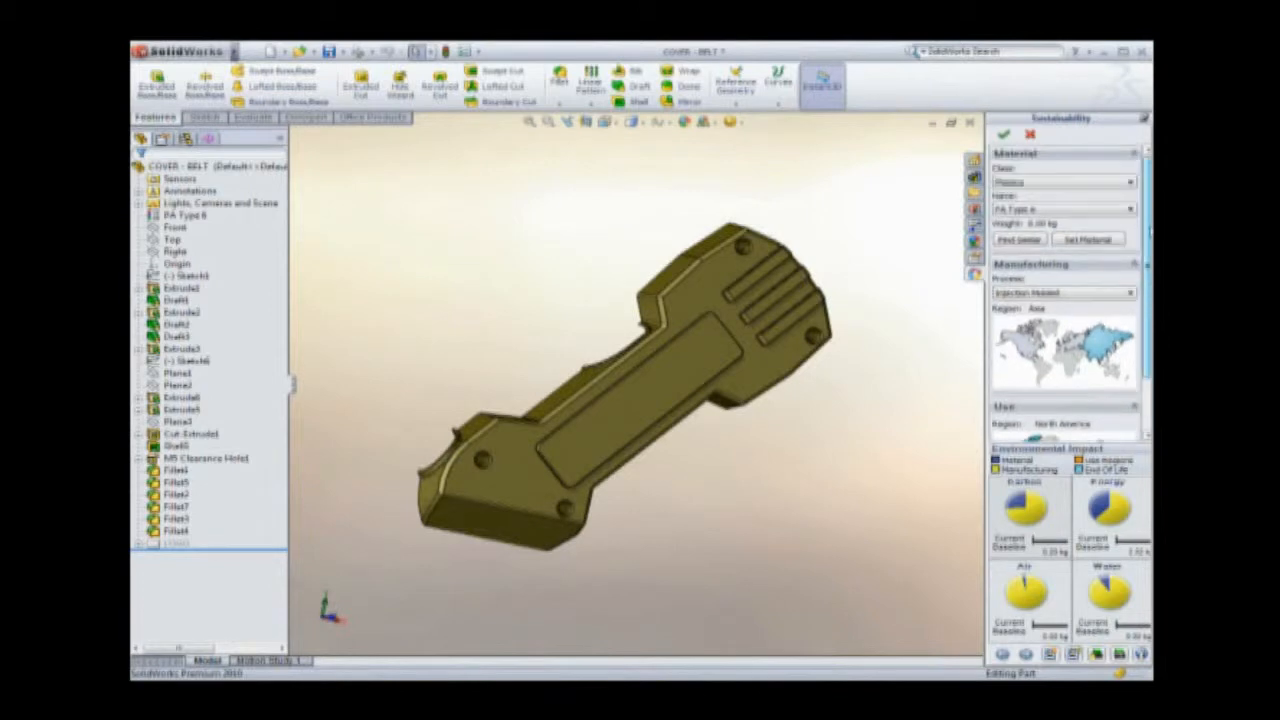
click(1018, 240)
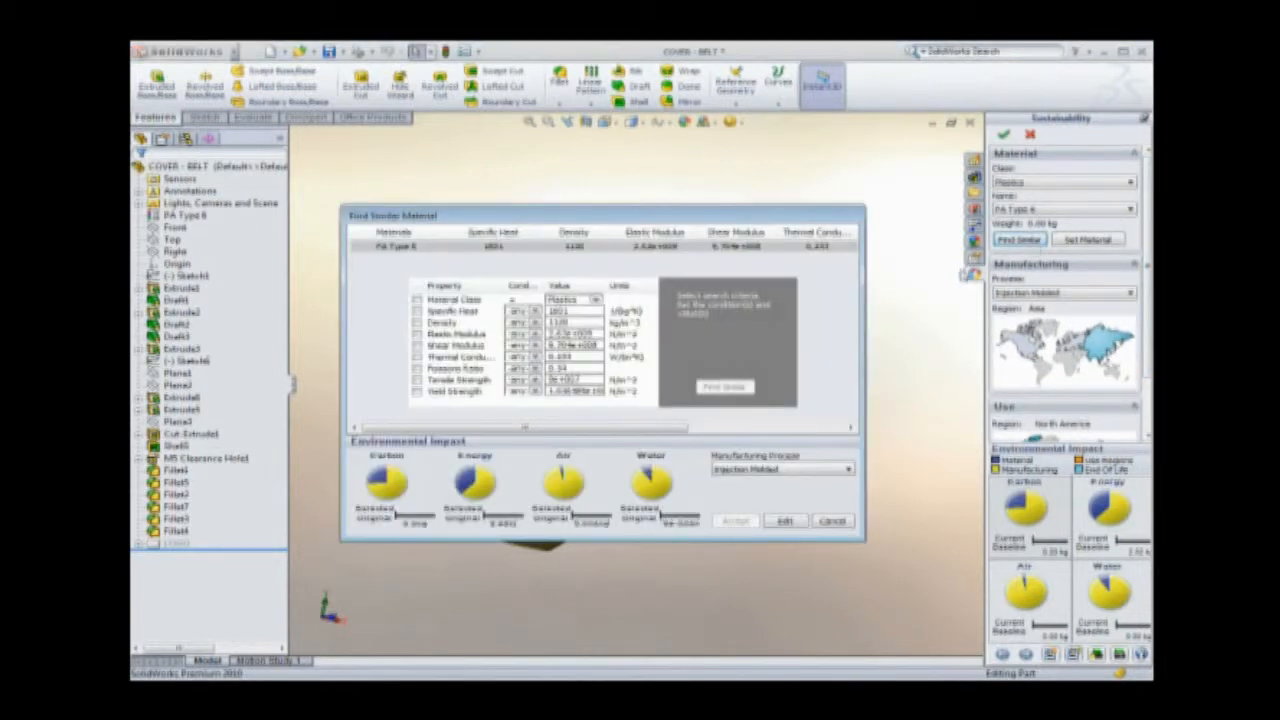